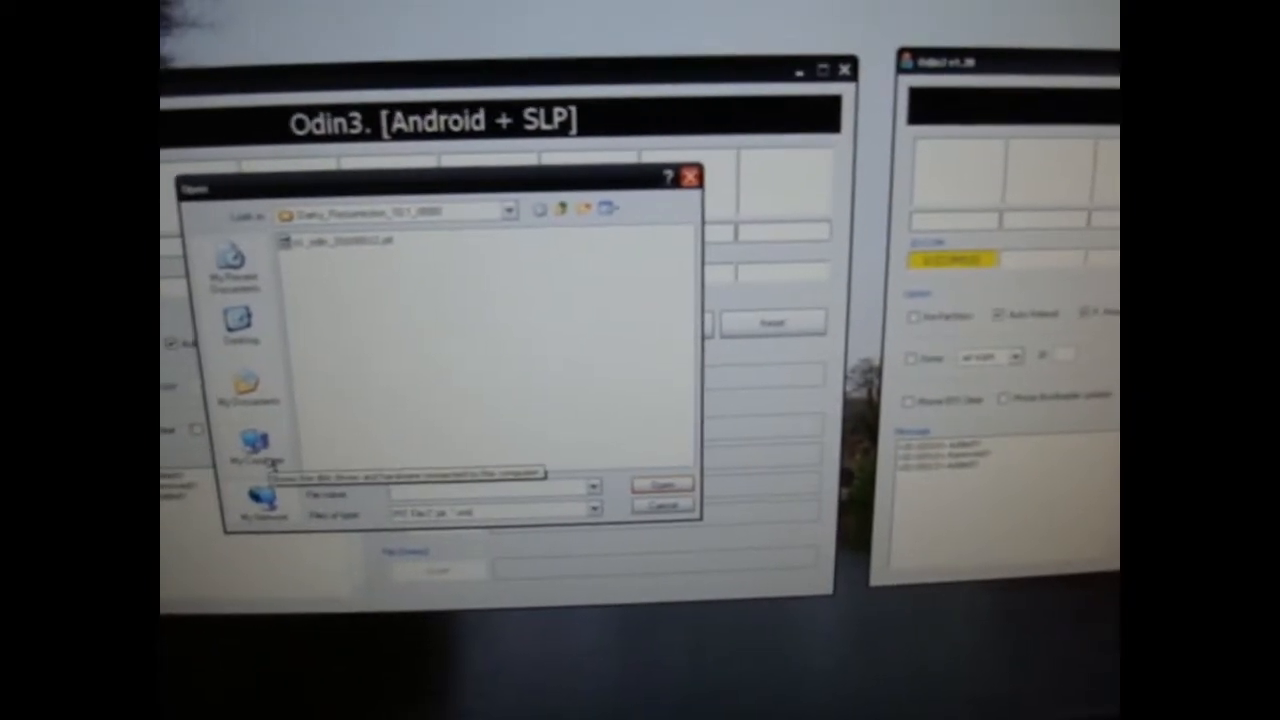
Load the .pit partition file from the GingerReel ROM folder into Odin3's PIT slot
click(262, 440)
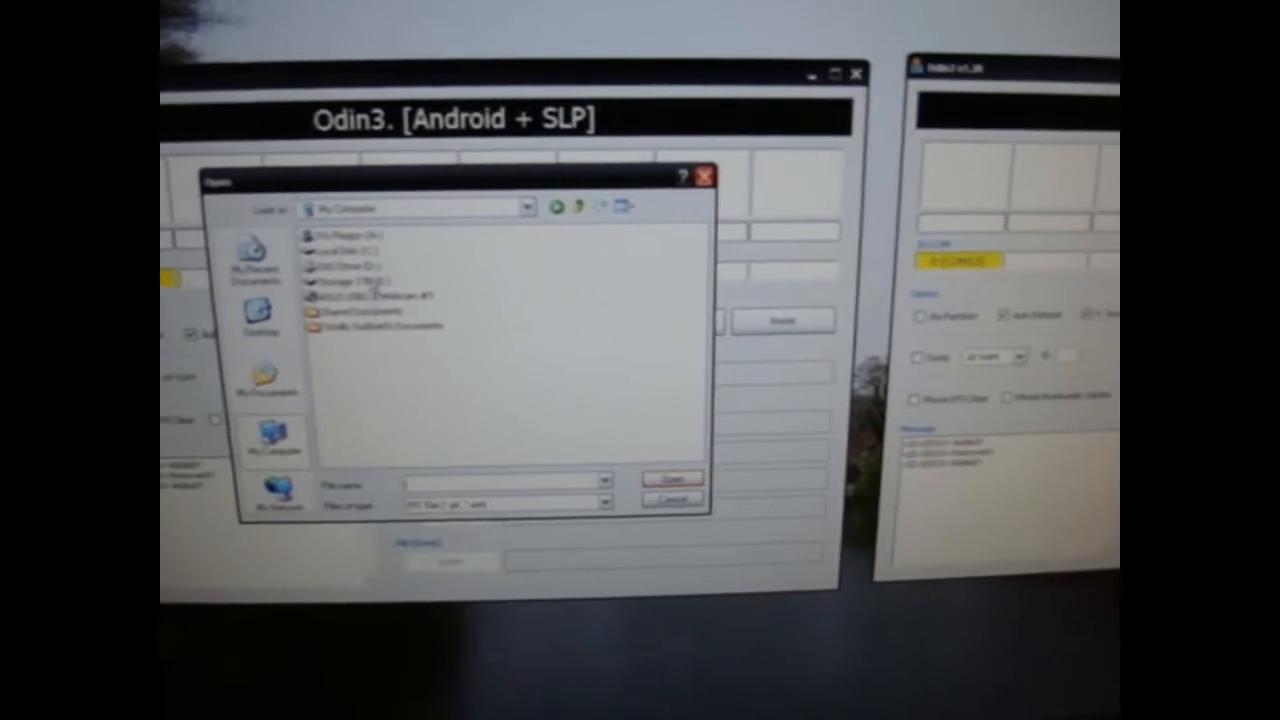
click(244, 310)
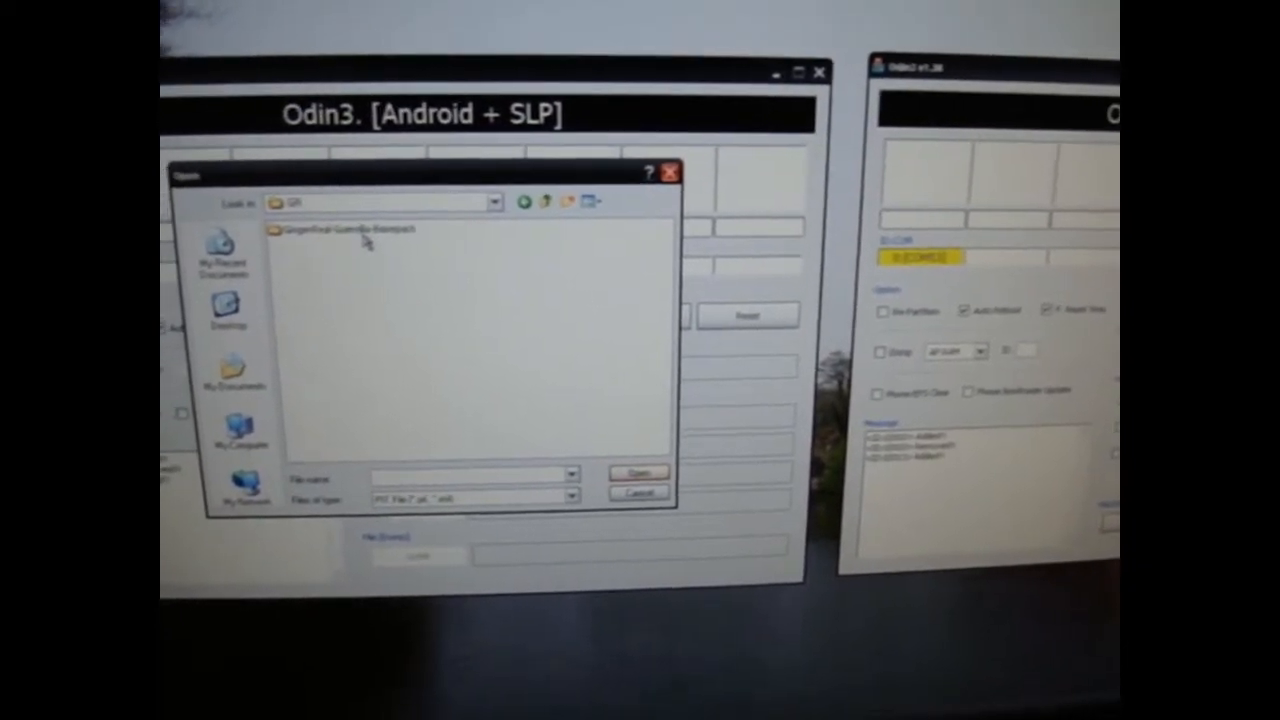
double_click(350, 228)
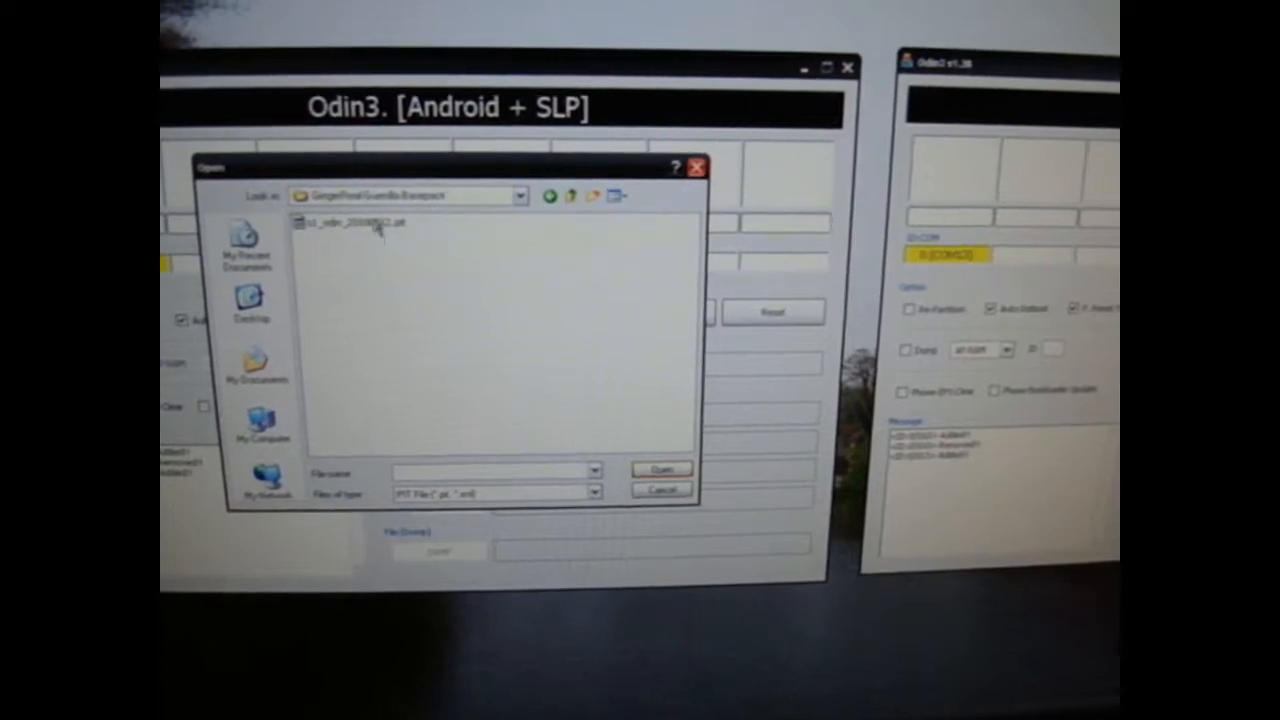
click(660, 468)
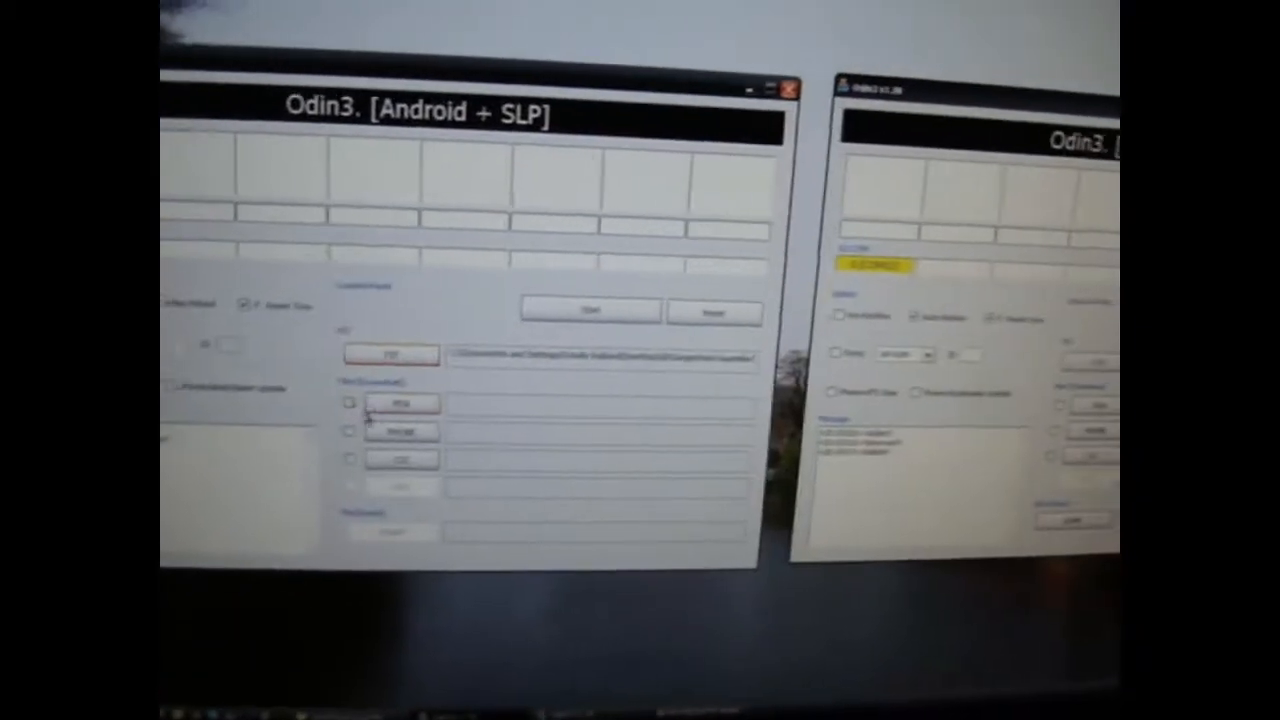
Load the GingerReel tar.md5 ROM package into Odin3's PDA slot
click(388, 354)
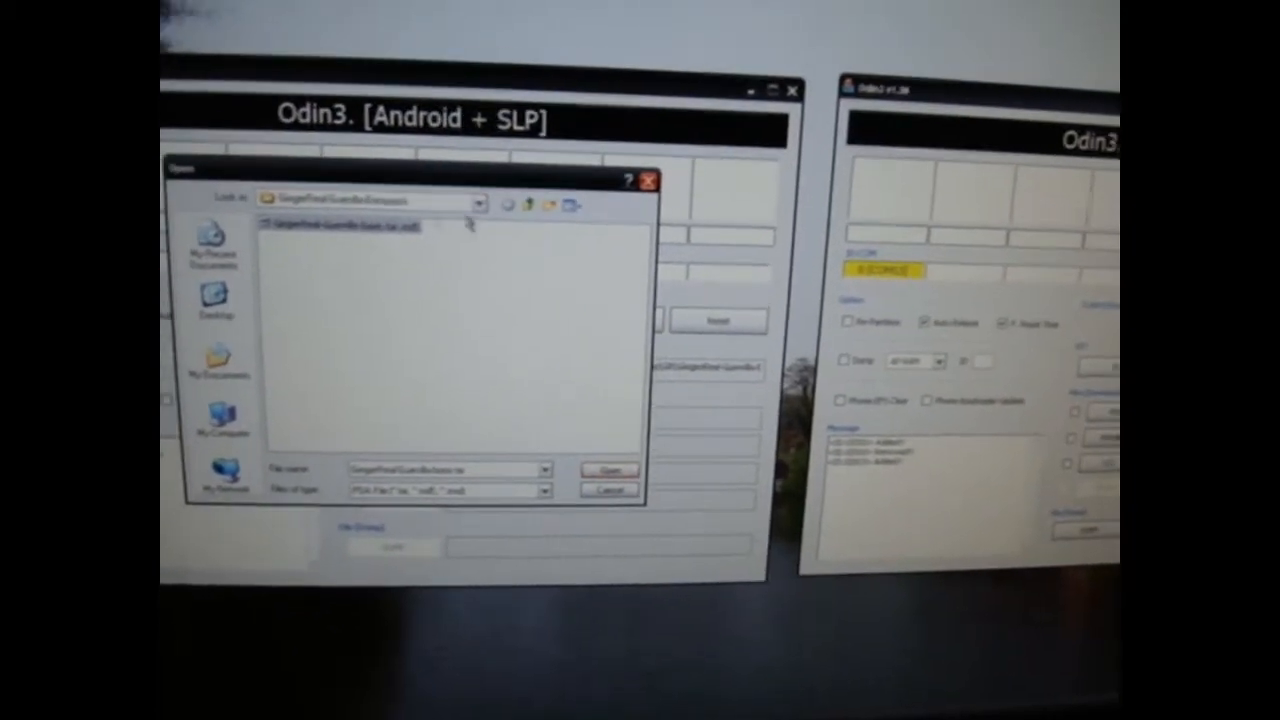
click(608, 470)
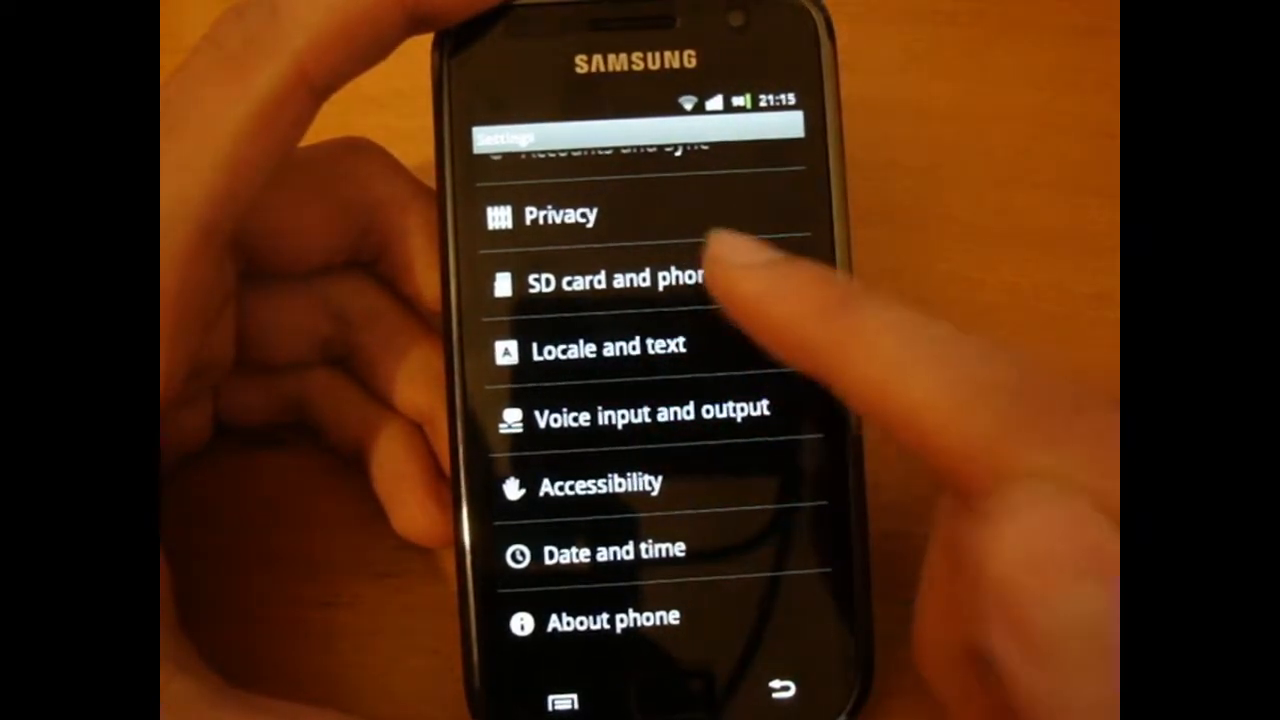
From storage settings return home, choosing the first Launcher as the default home app
click(610, 280)
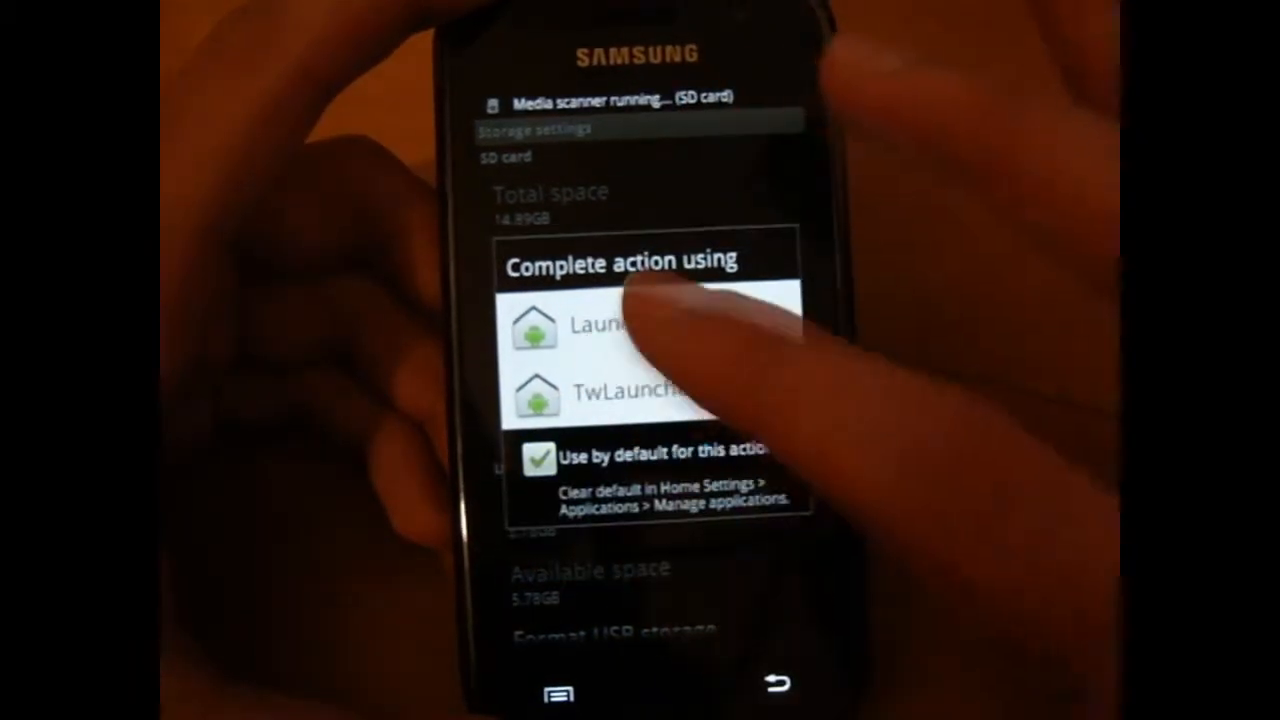
click(600, 330)
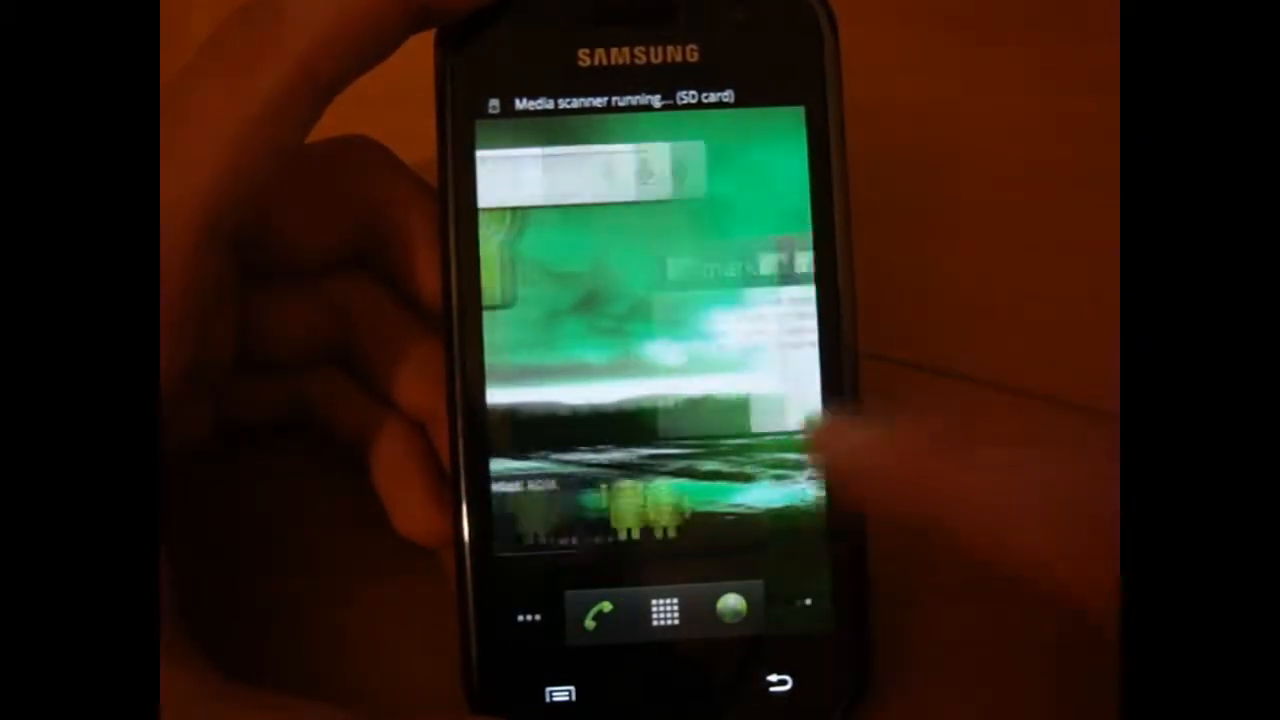